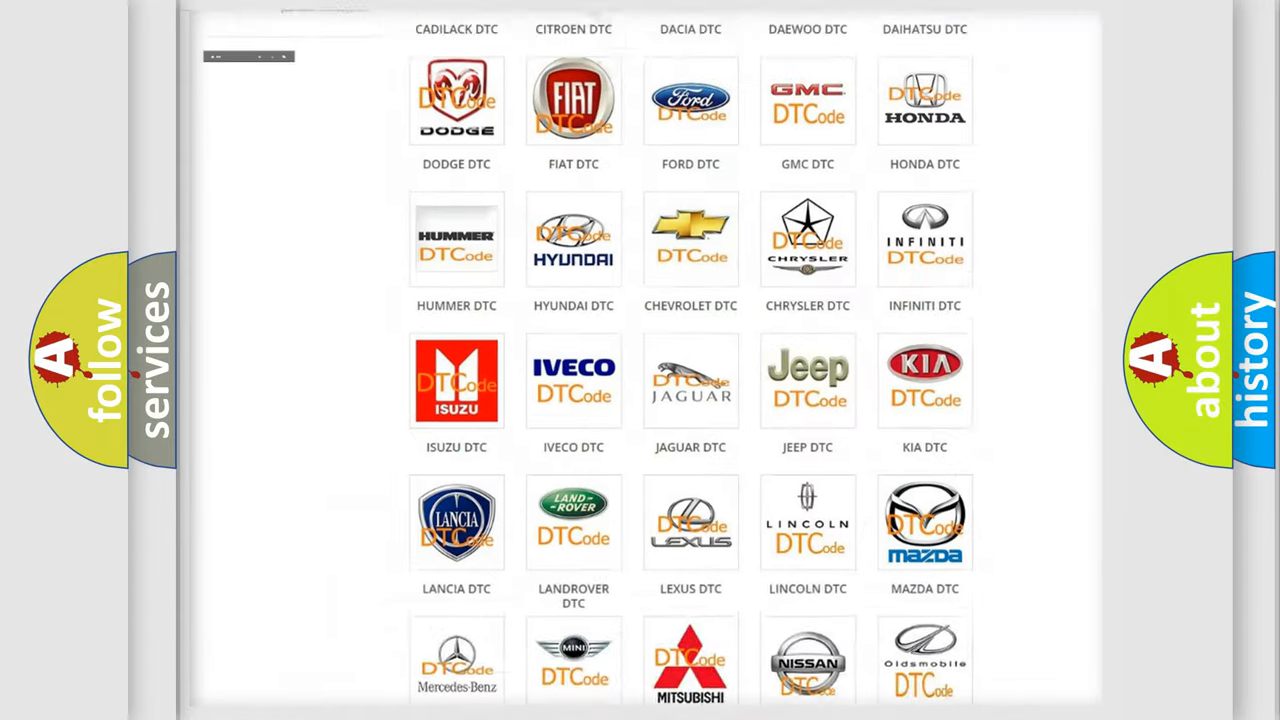
Choose SATURN from the brand list and browse its code grid down through the B1000-series codes.
scroll(up, 3)
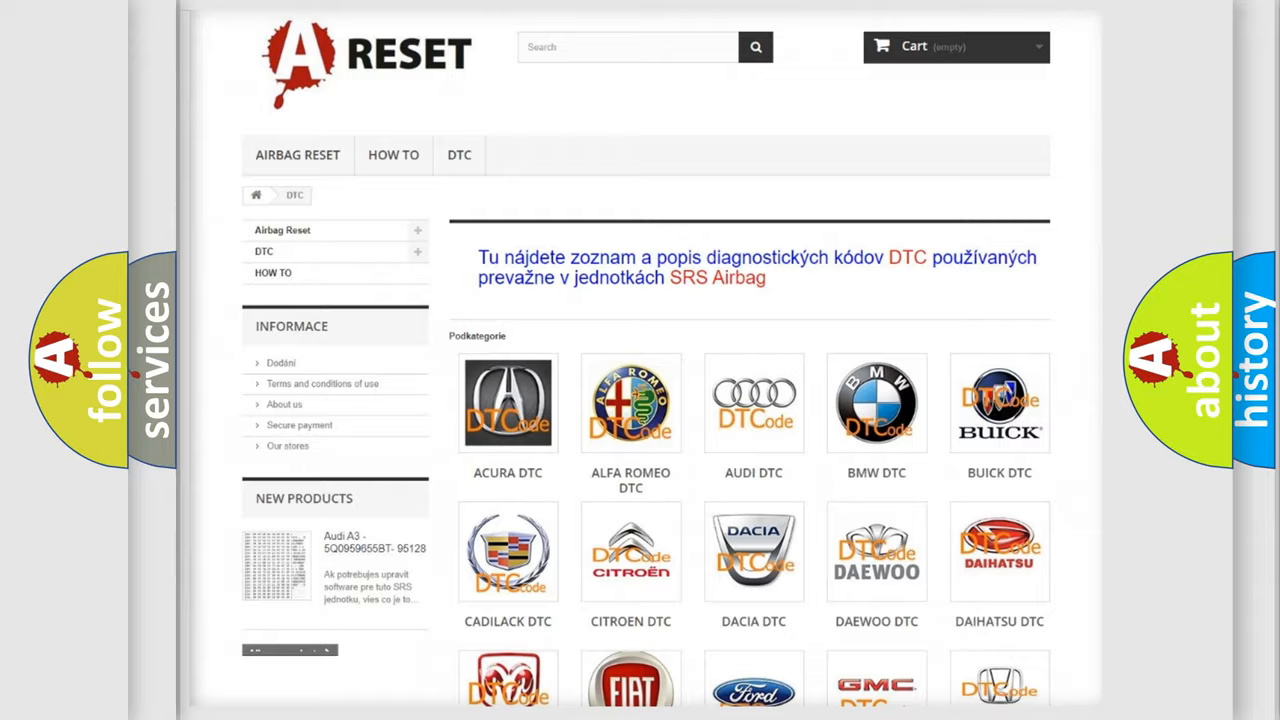
scroll(down, 3)
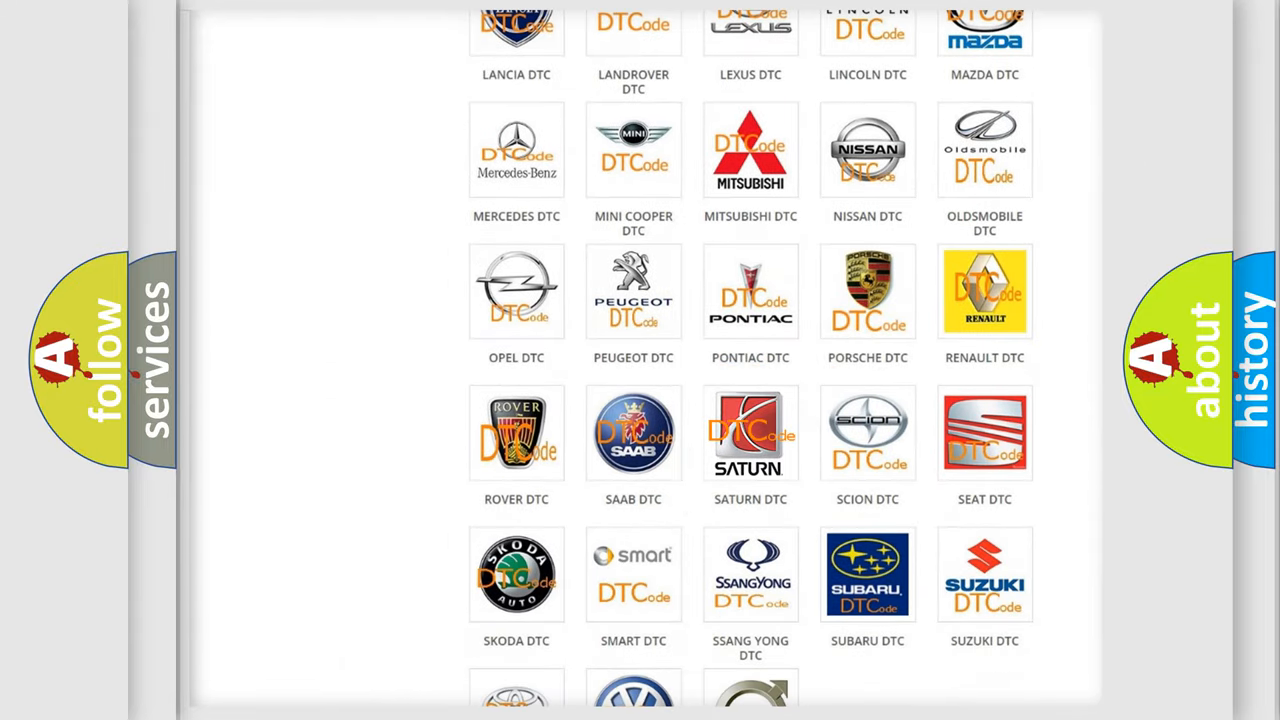
click(750, 432)
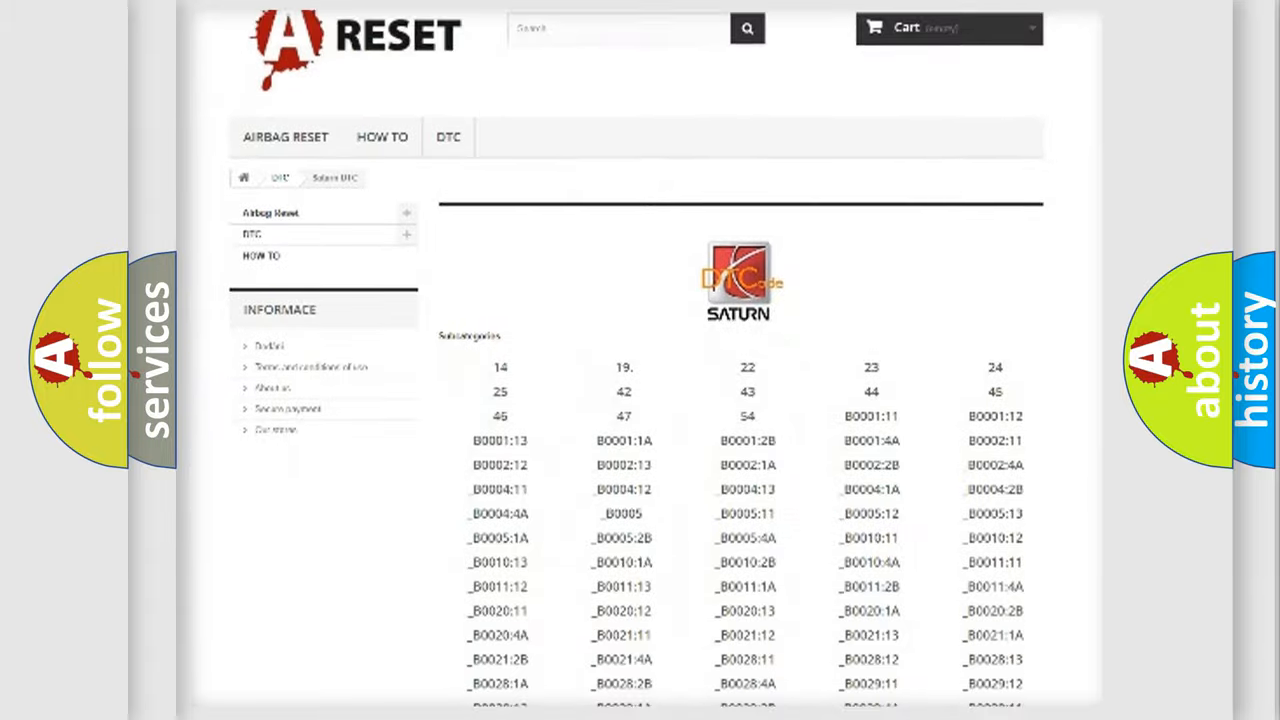
scroll(down, 3)
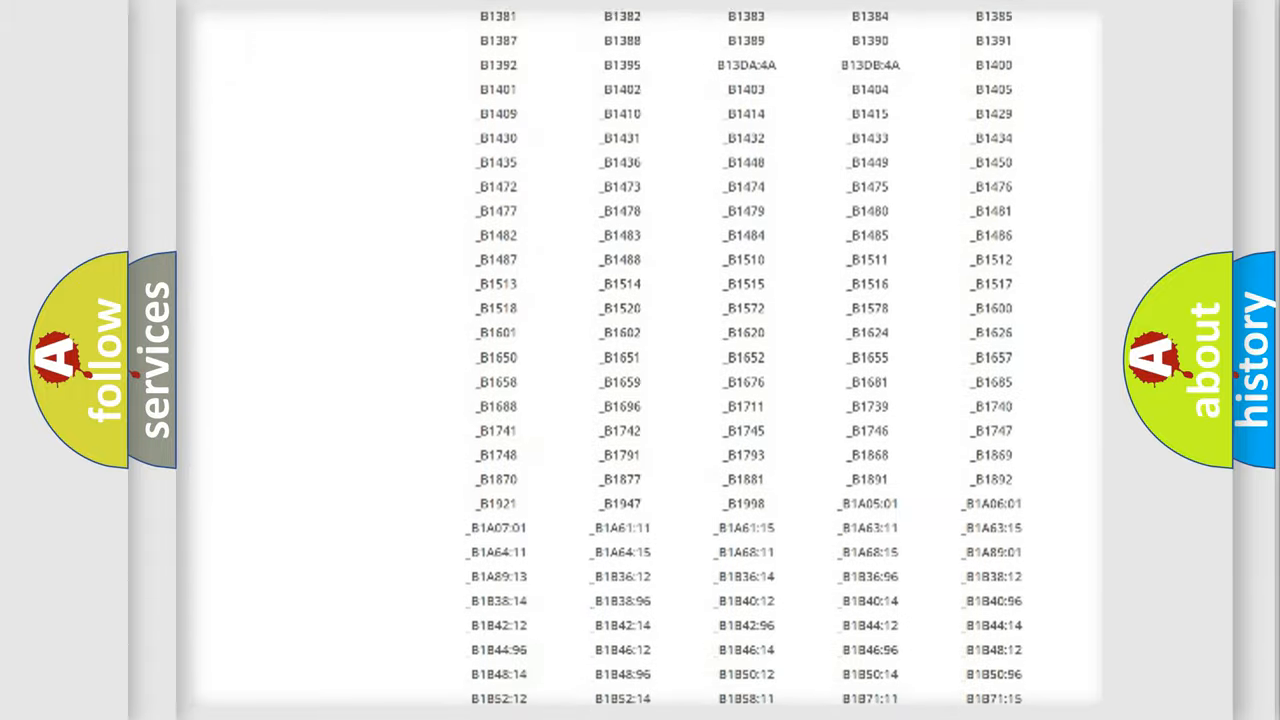
scroll(up, 3)
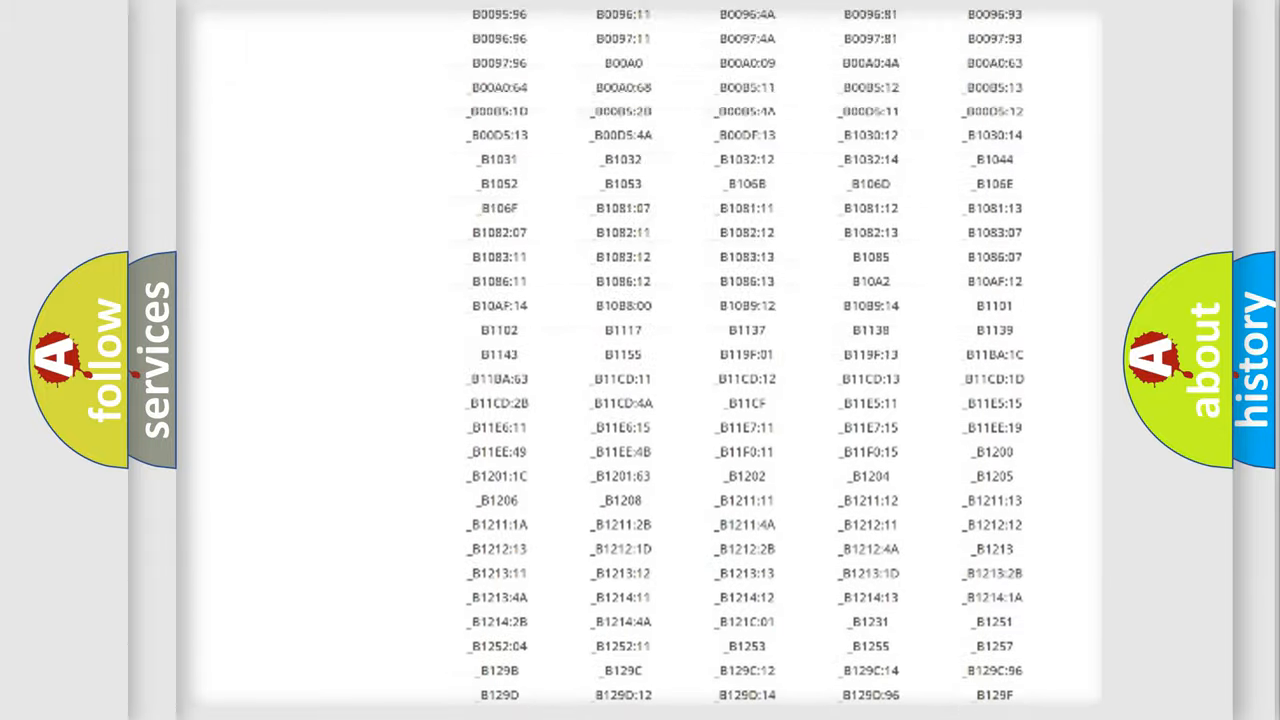
scroll(up, 3)
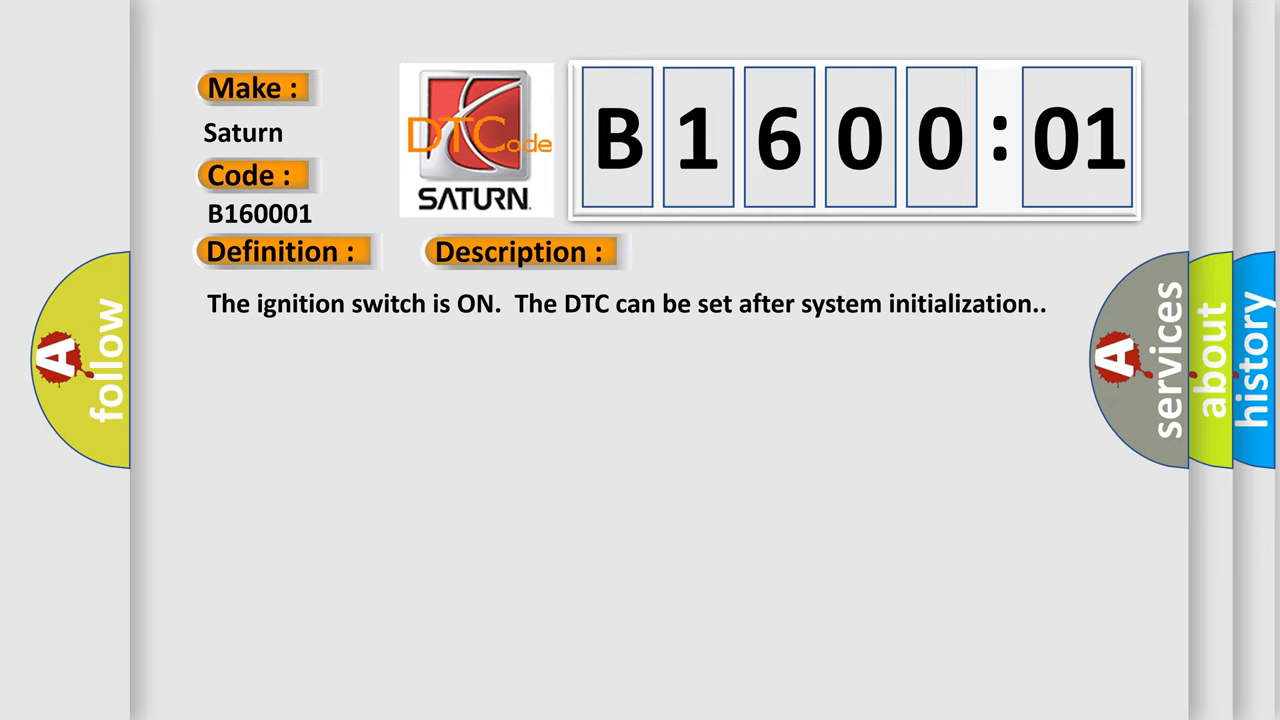
Reveal the Cause text on the B1600:01 card about wiring inspection and General Electrical Failure.
click(736, 252)
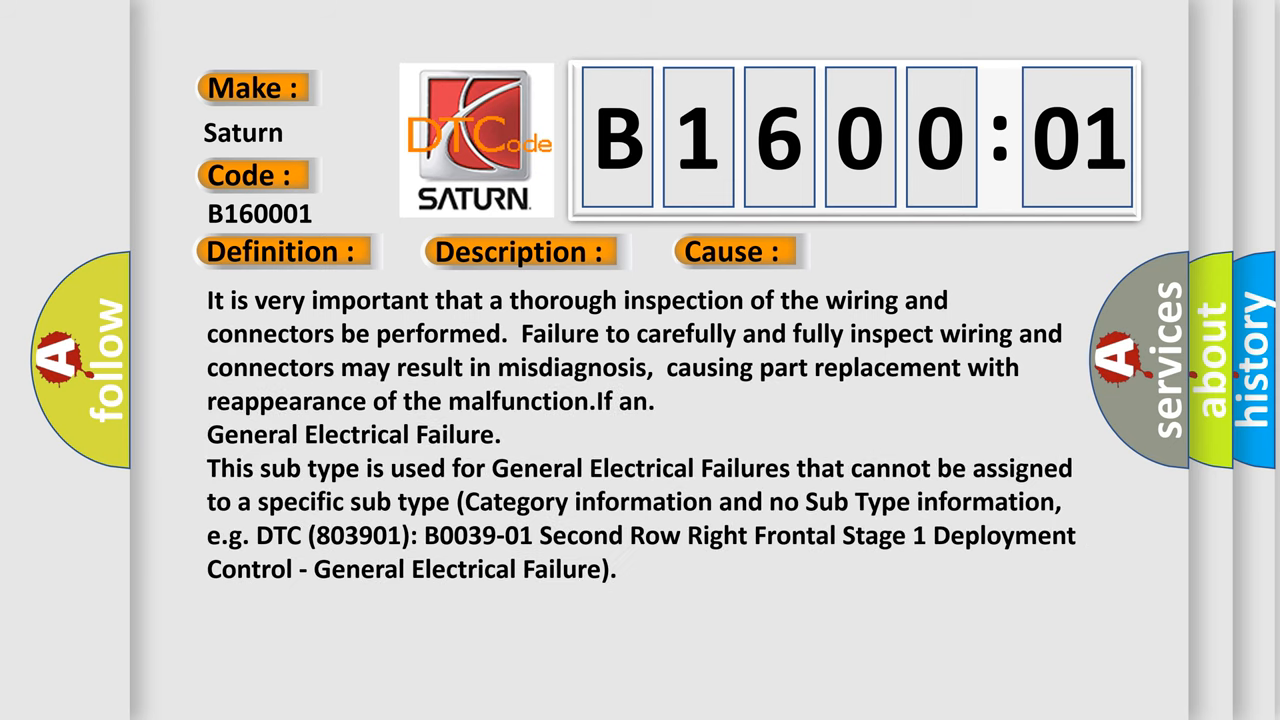